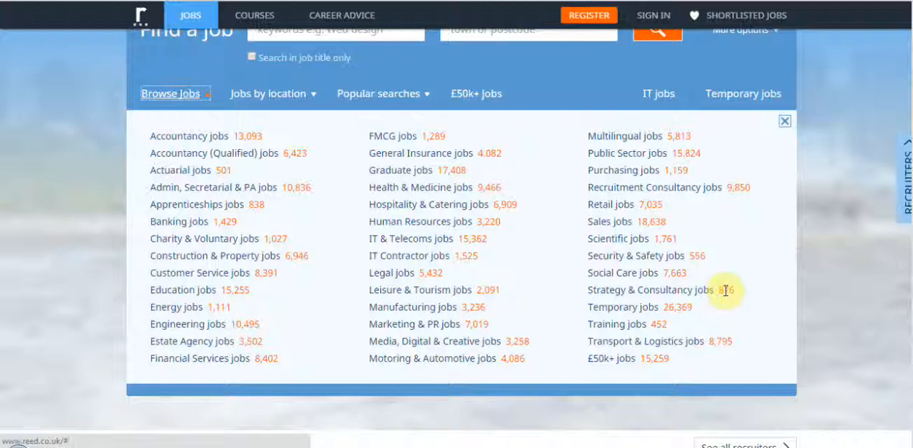
Browse Reed's job categories, then view popular searches such as £50k+ and part-time jobs
left_click(378, 95)
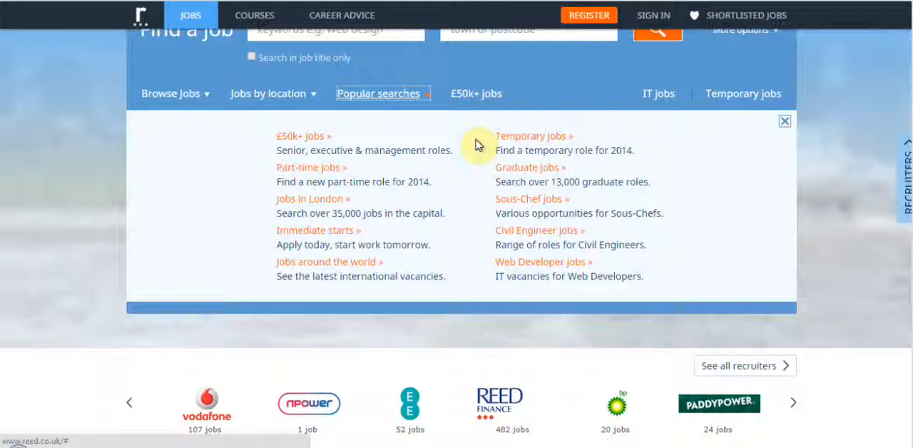
left_click(303, 136)
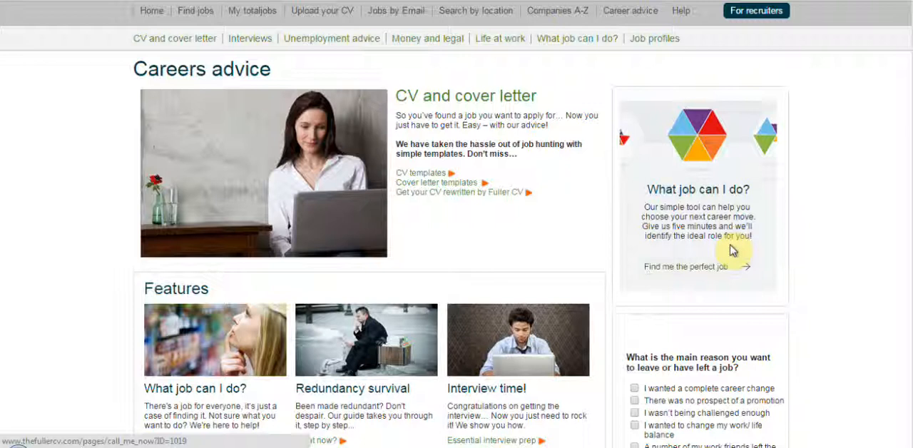
Go to Totaljobs Career advice to view the CV, interview and 'What job can I do?' sections
left_click(428, 37)
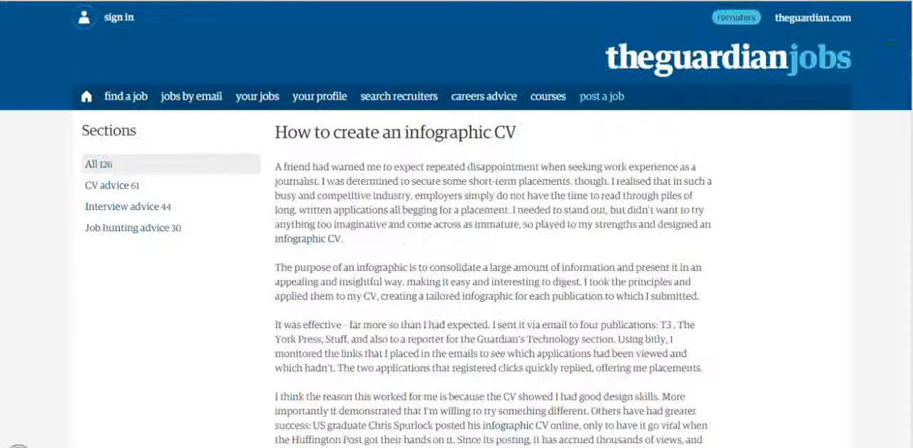
Read down the Guardian Jobs article 'How to create an infographic CV'
scroll("down", 3)
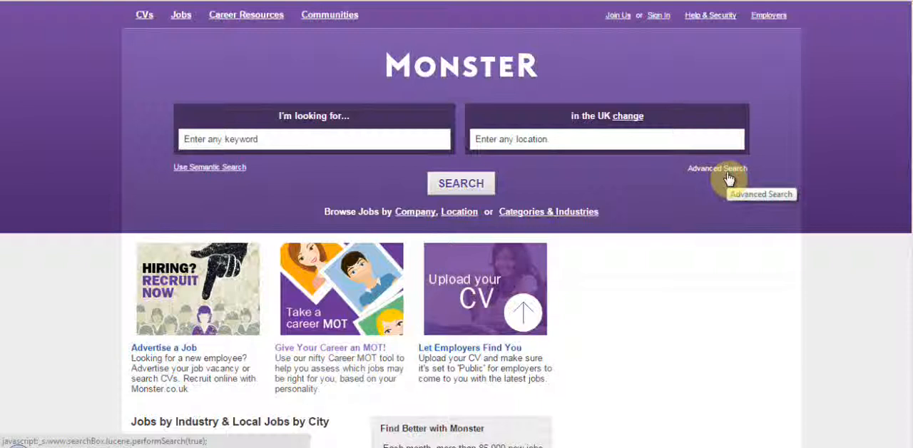
mouse_move(295, 280)
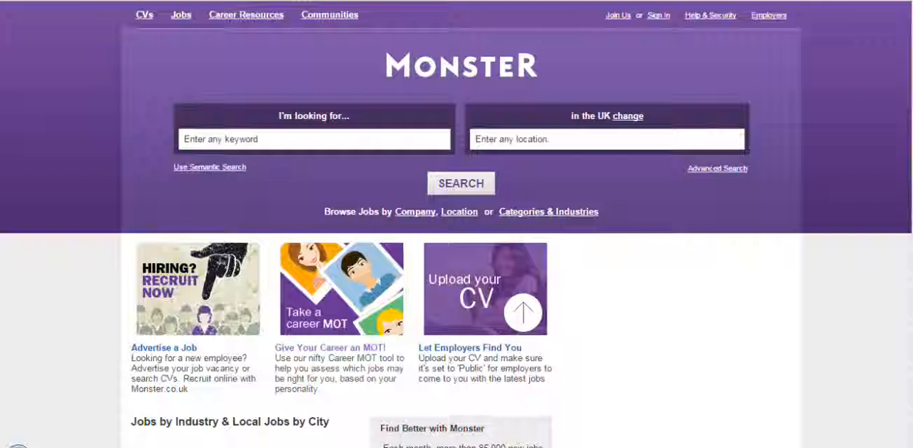
Look down the Monster UK home page past the job search to the career resources
scroll("down", 3)
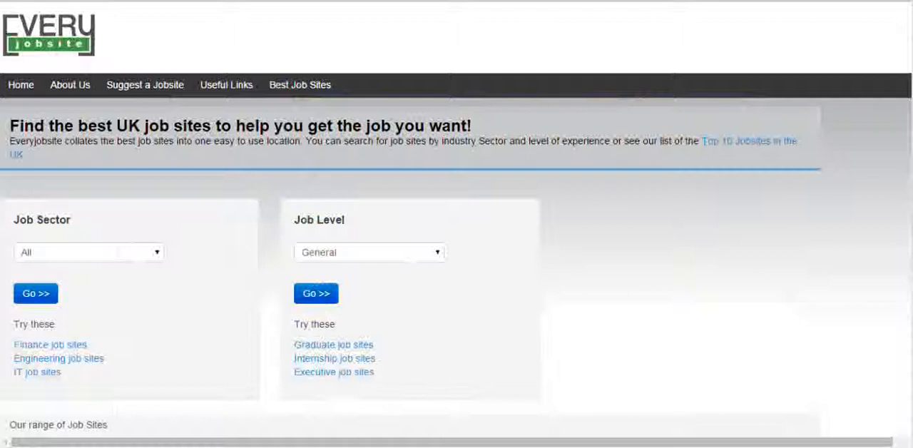
Review Everyjobsite's range of job sites below the sector and job level search, then return up
scroll("down", 3)
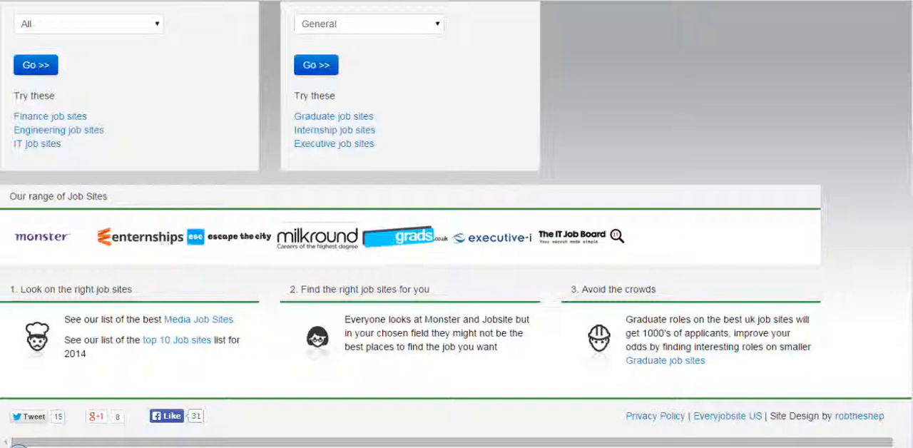
scroll("up", 3)
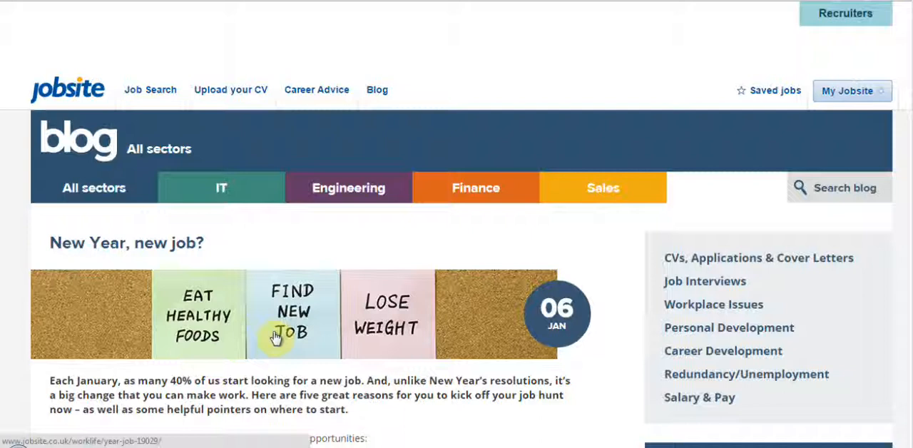
Read down Jobsite's advice past the character reference piece to 'How to present well at interview'
scroll("down", 3)
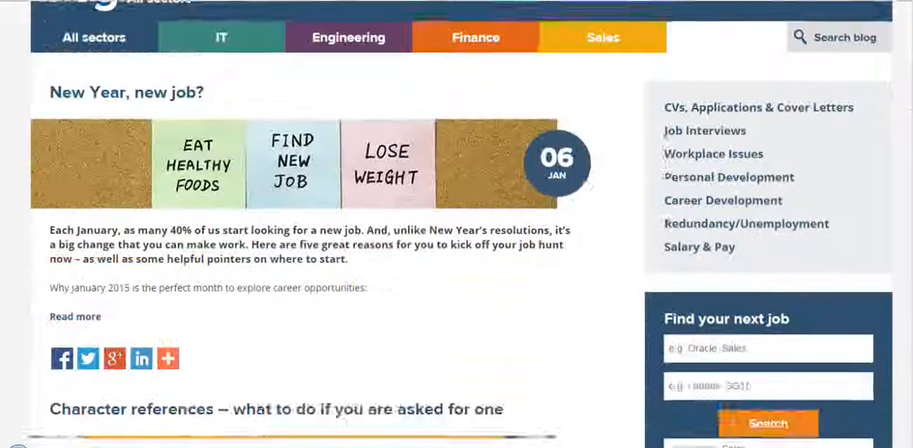
scroll("down", 3)
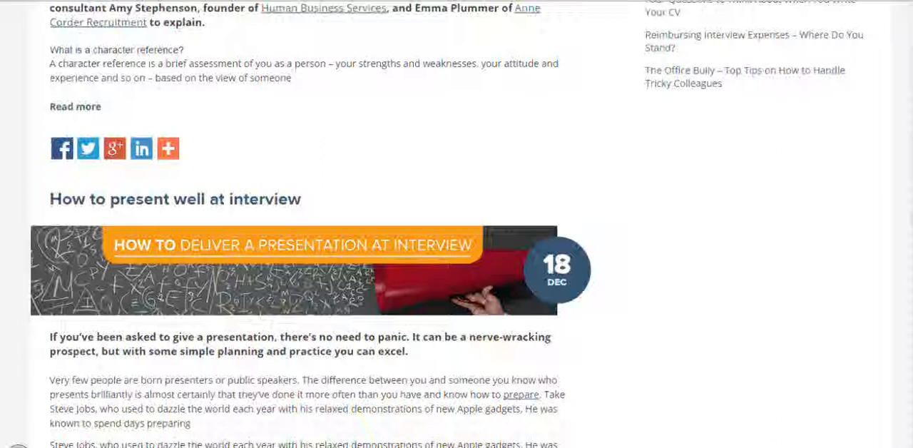
scroll("down", 3)
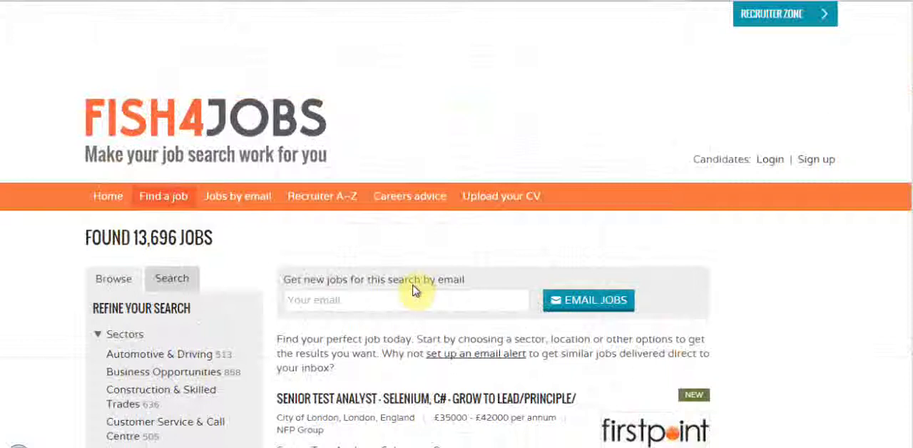
Go to Fish4Jobs Careers advice listing articles such as the mature jobseeker CV template
left_click(409, 195)
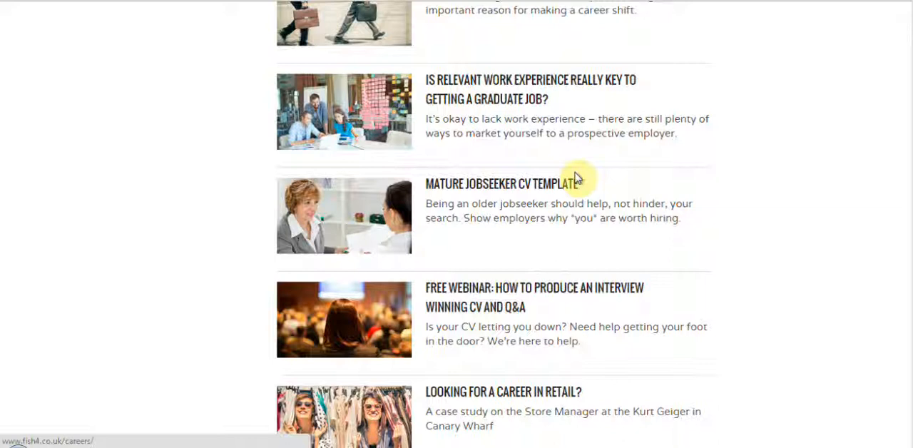